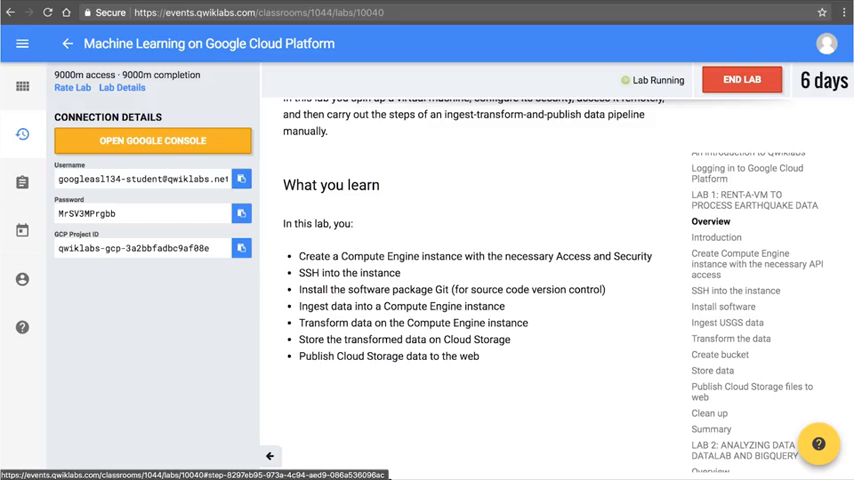
Reach the Compute Engine VM instances page from the console navigation menu
click(152, 140)
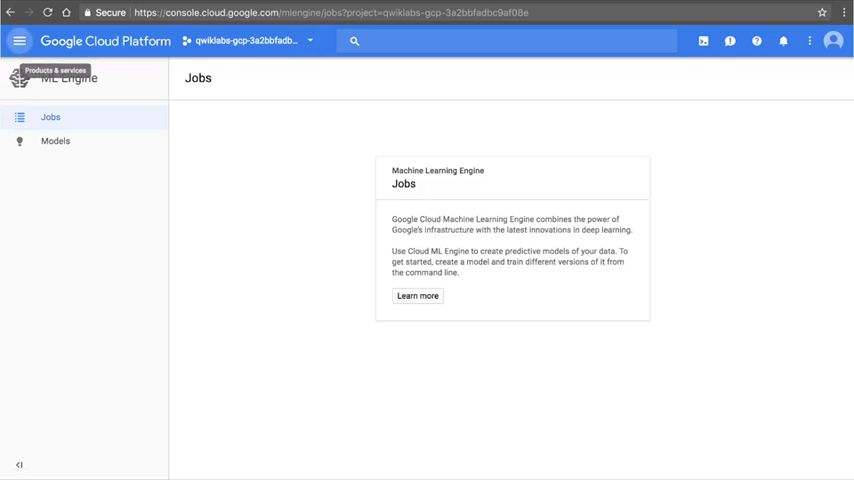
click(20, 40)
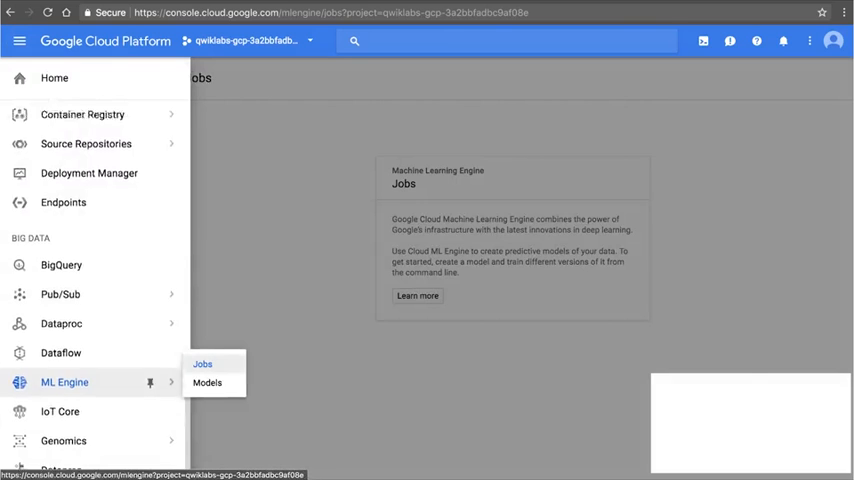
scroll(down, 3)
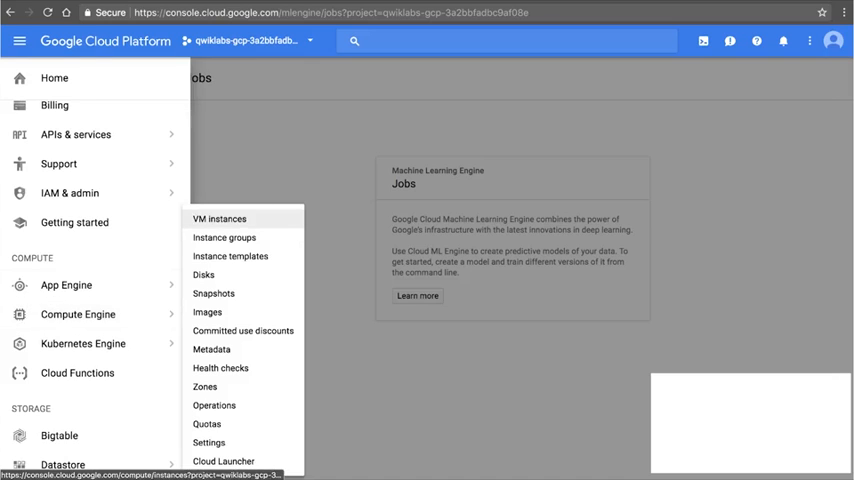
click(218, 218)
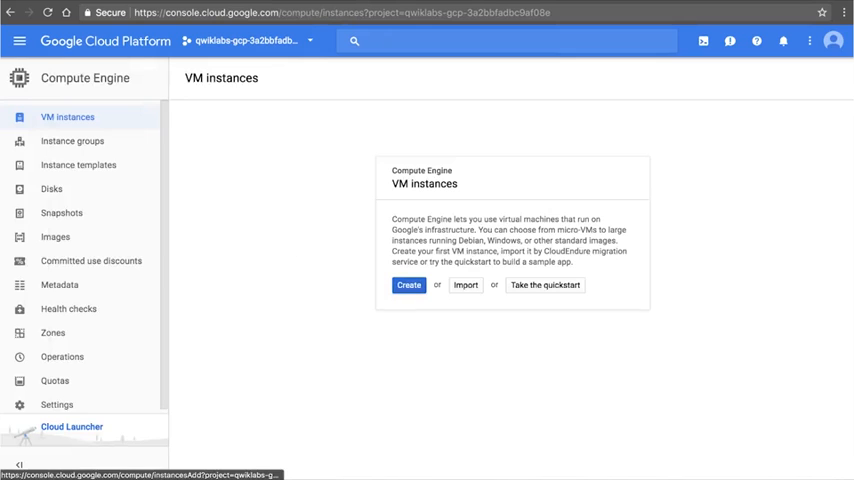
Create a VM named earthquake in zone us-central1-b with full access to all Cloud APIs
click(408, 284)
text(ins)
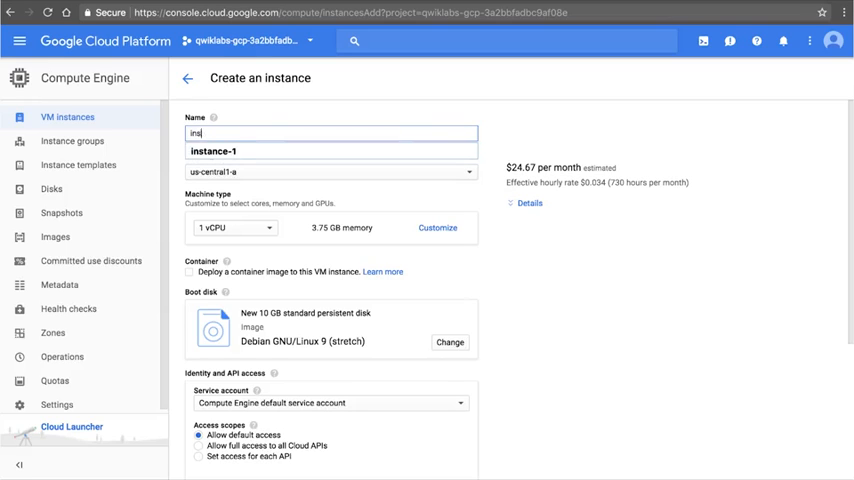
text(earthw)
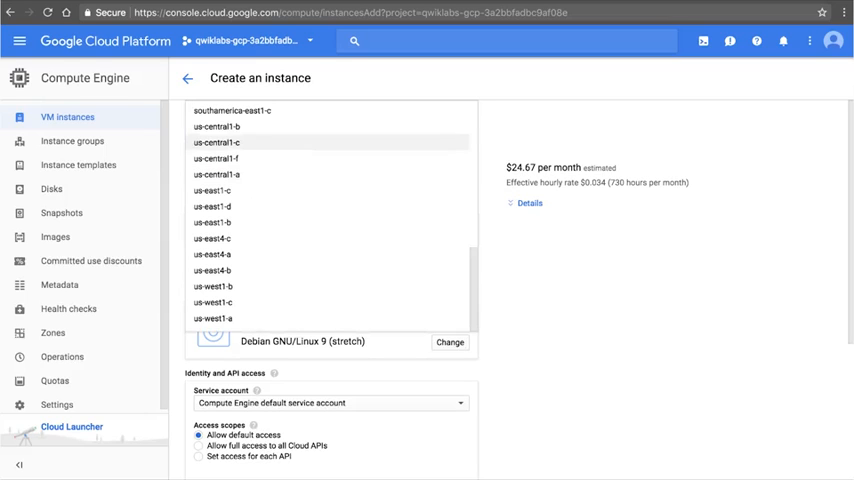
click(216, 128)
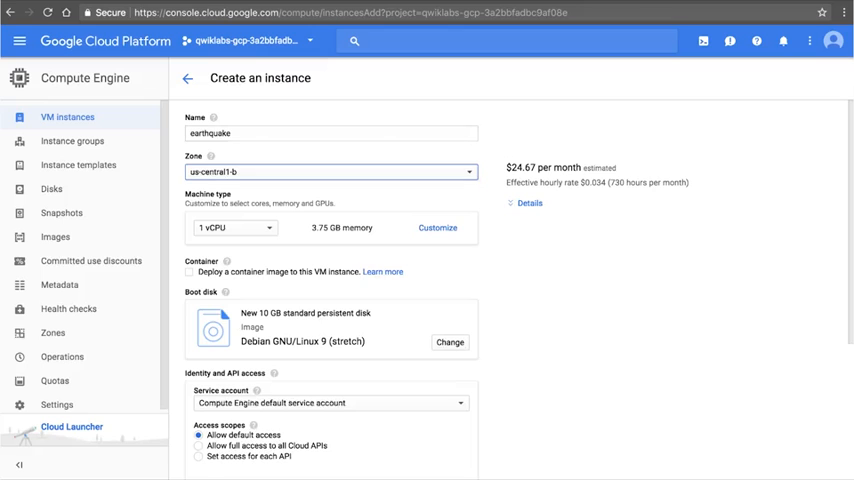
scroll(down, 3)
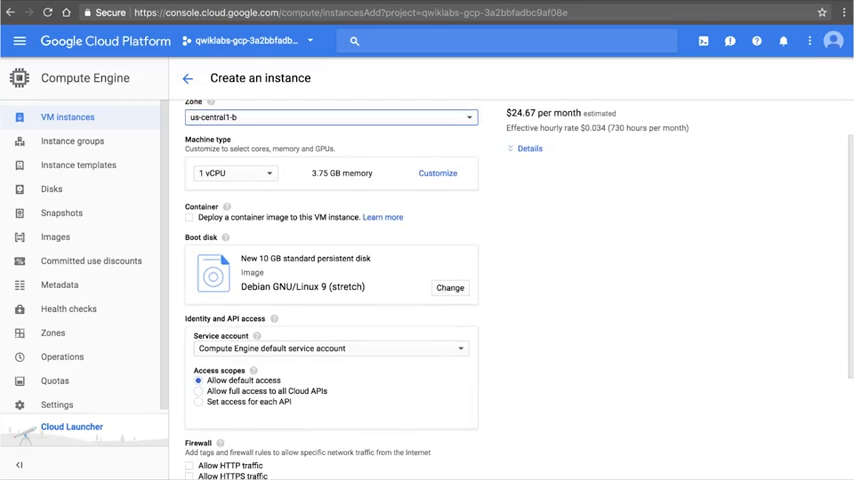
scroll(down, 3)
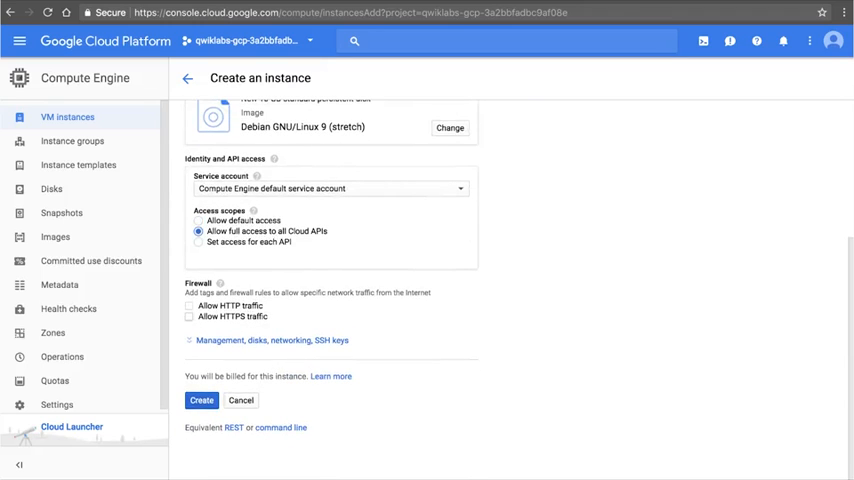
click(200, 400)
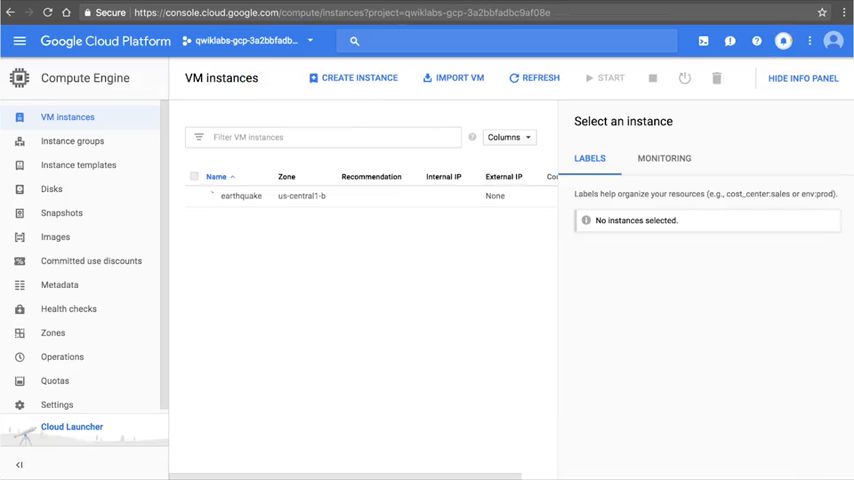
Launch an SSH session to the earthquake VM, allowing the blocked pop-up
click(802, 78)
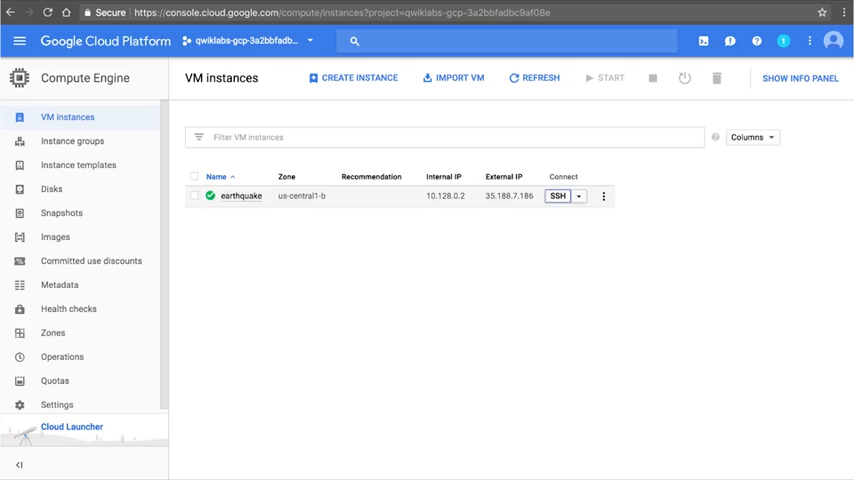
click(556, 196)
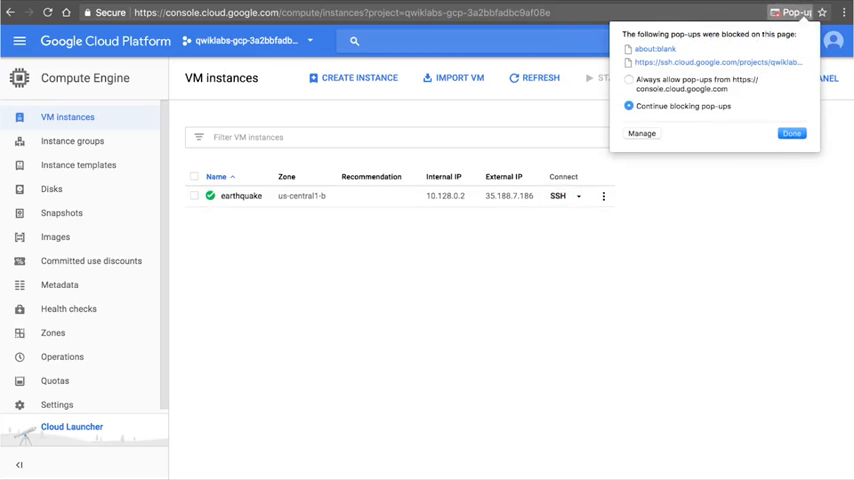
click(628, 84)
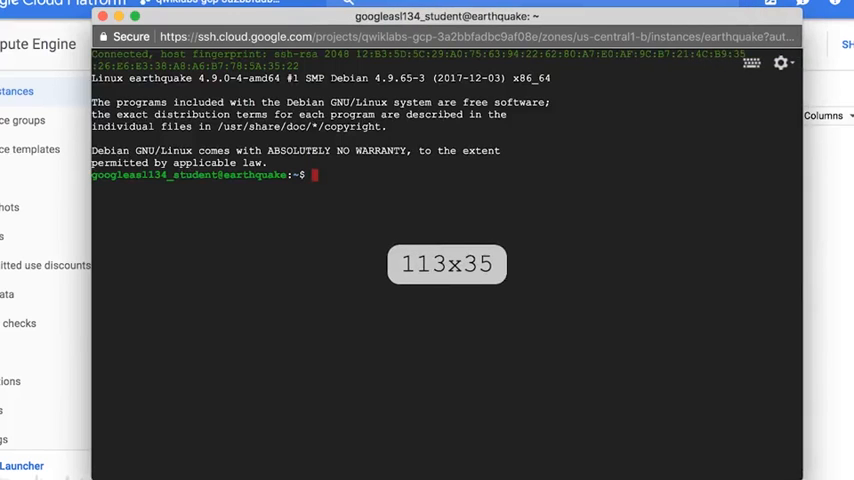
Install git on the VM with sudo apt-get install git after git is reported missing
text(git)
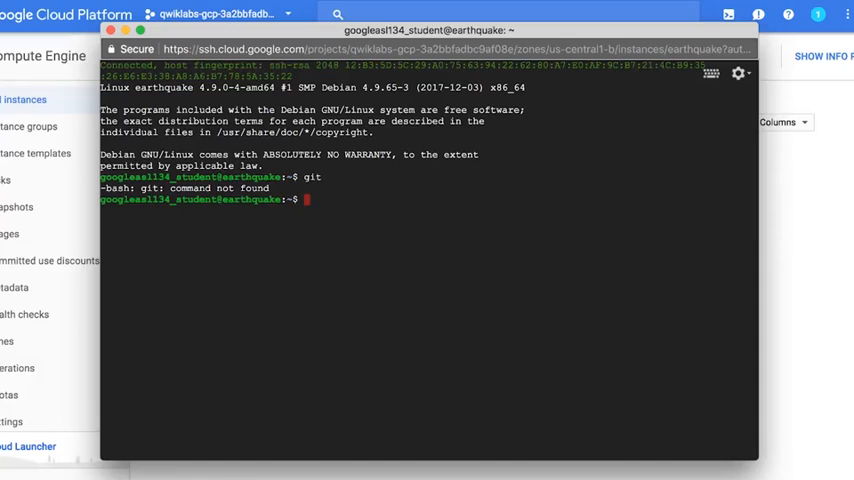
text(sudo)
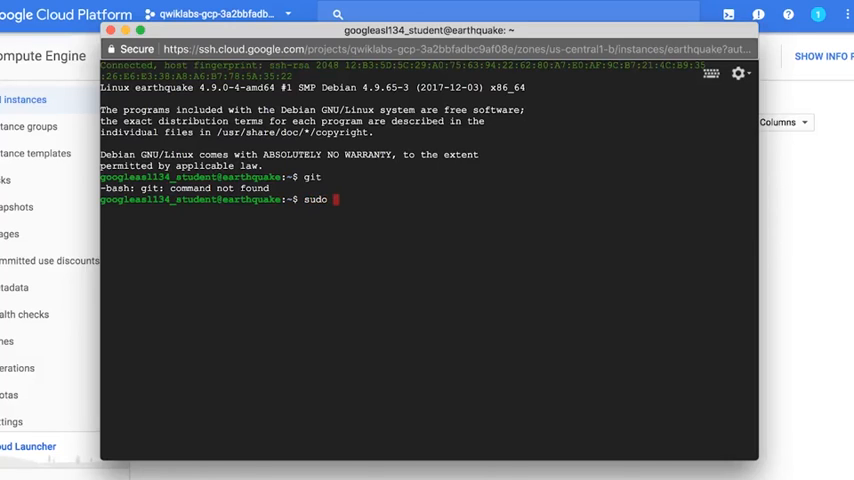
text(apt-get install git)
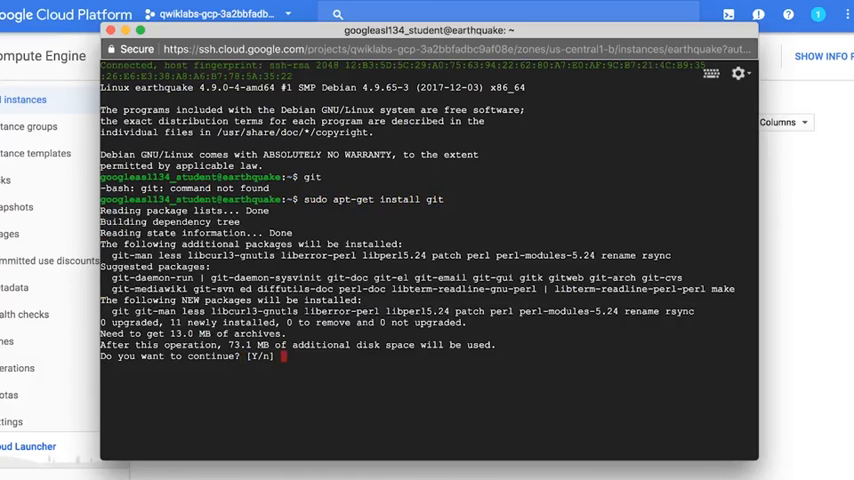
text(Y)
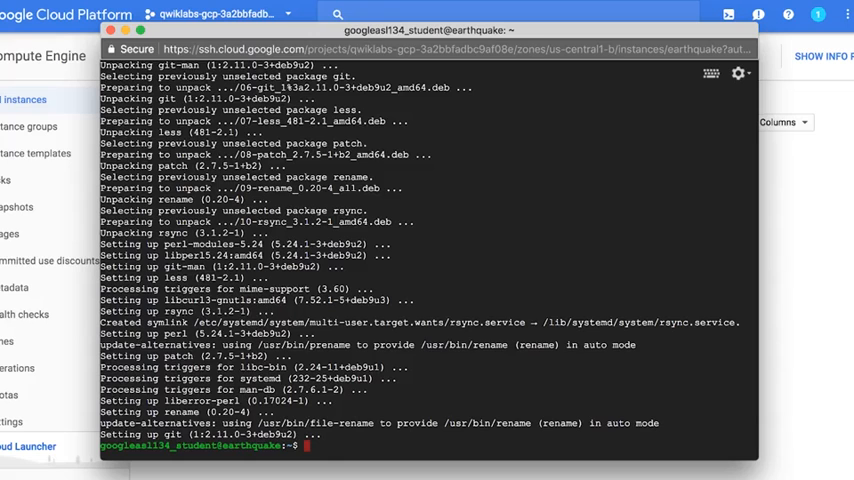
Clone the GoogleCloudPlatform/training-data-analyst repository and list the home directory
text(gi)
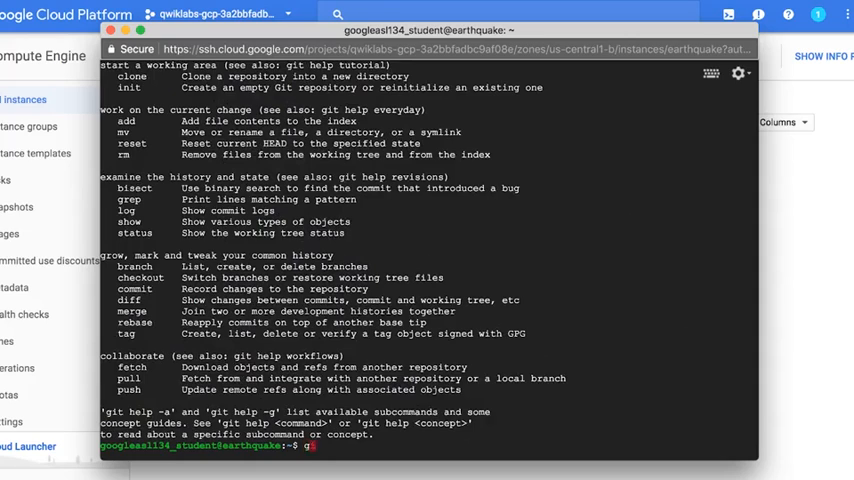
text(git clone https://github.com/)
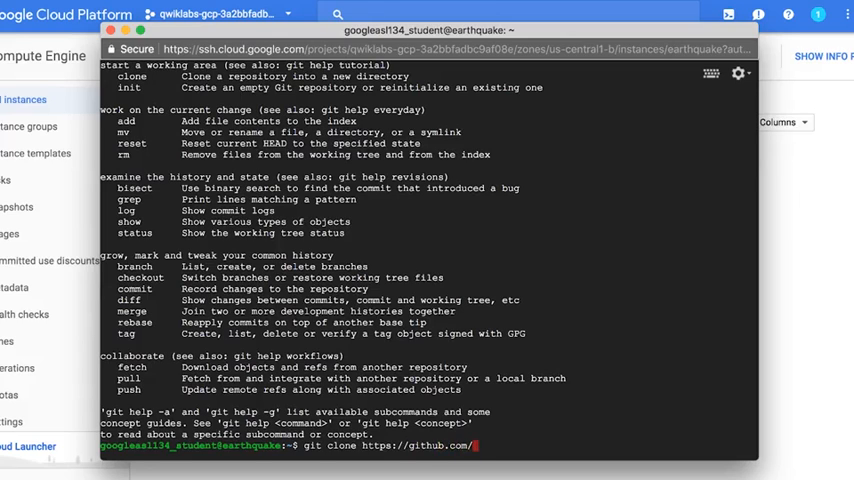
text(GoogleCloudPlatform/)
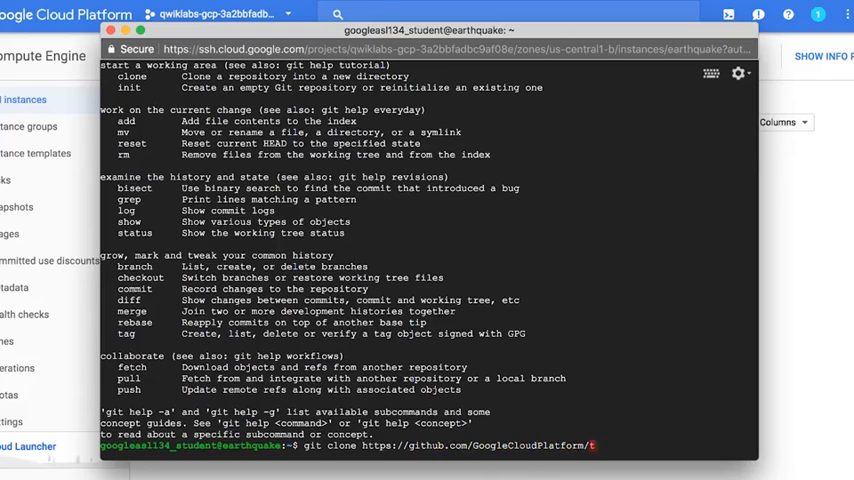
text(training-data-analyst)
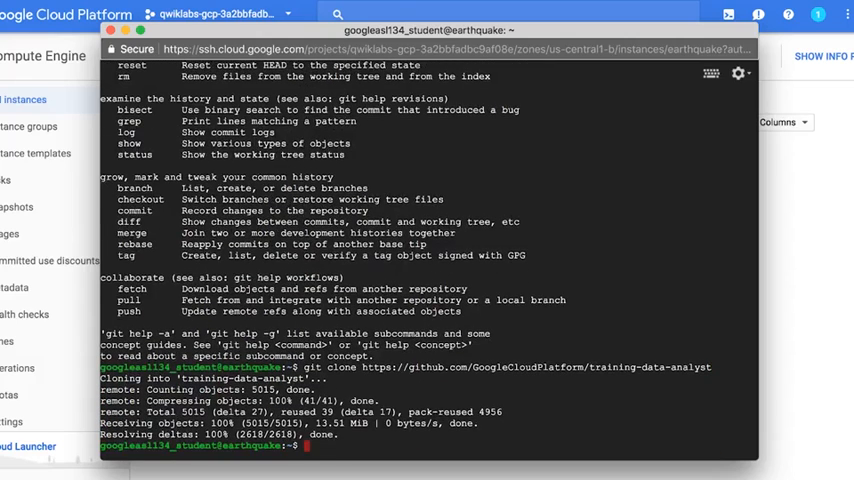
text(ls)
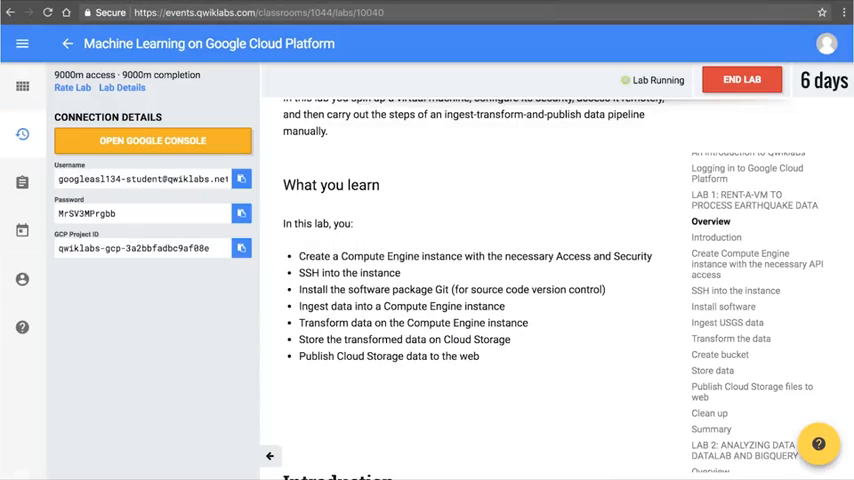
Scroll through the Qwiklabs lab steps before returning to the SSH window
scroll(down, 3)
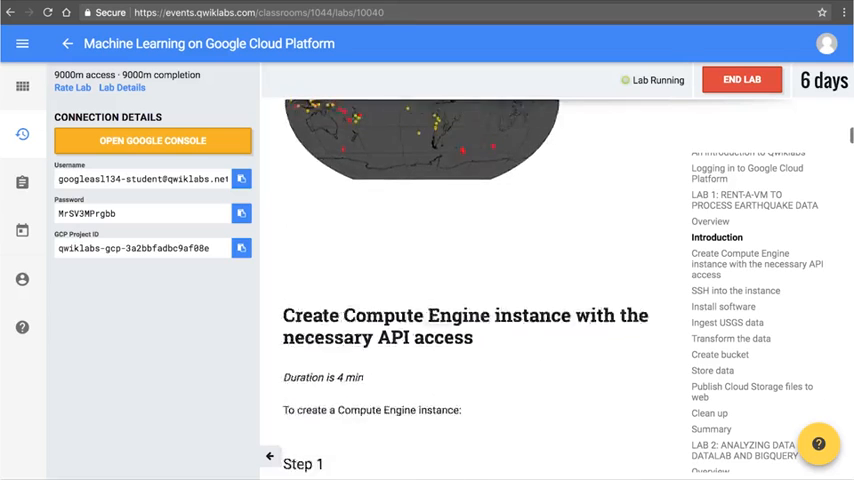
scroll(down, 3)
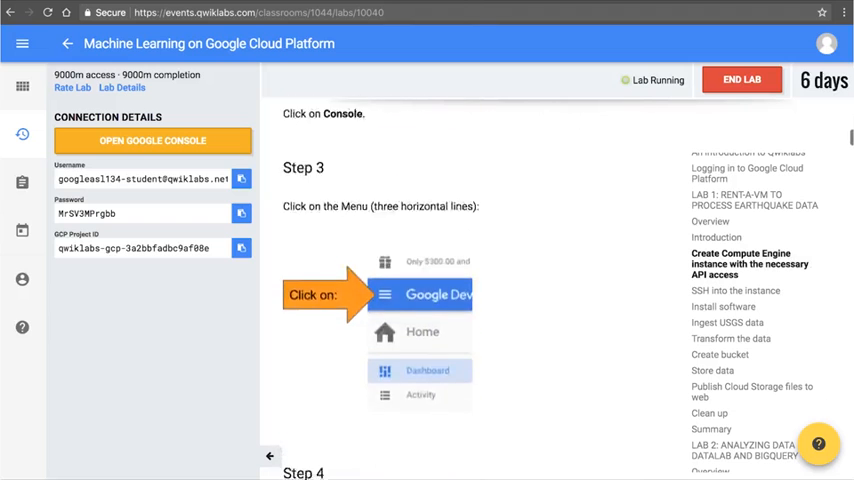
scroll(down, 3)
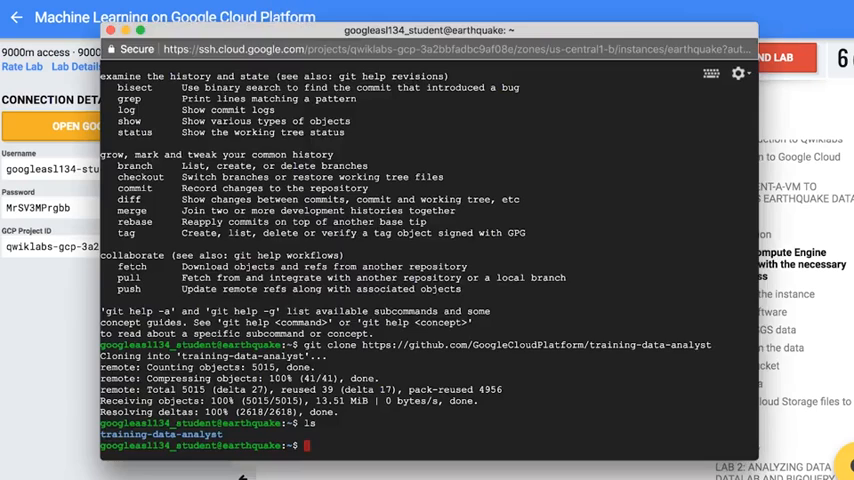
Change into courses/machine_learning/deepdive/01_googleml/earthquakes and list its files
text(cd training-data-analyst/)
text(cd courses/machine_learning/deepdive/)
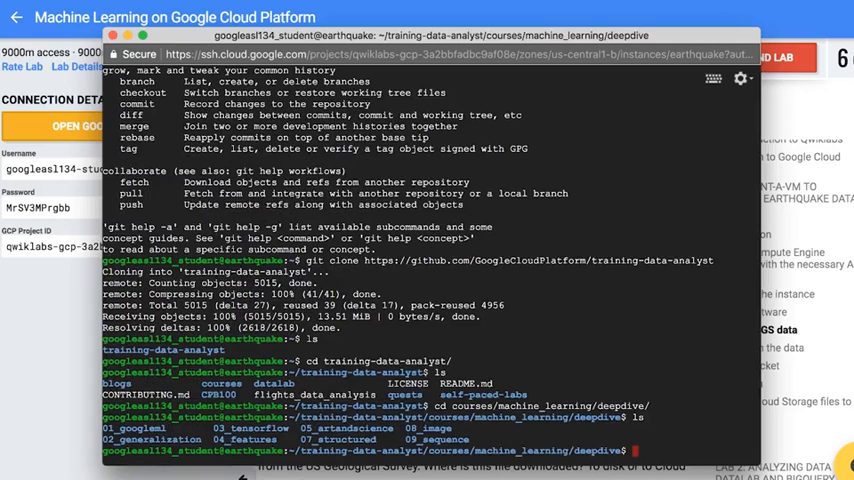
text(cd 0)
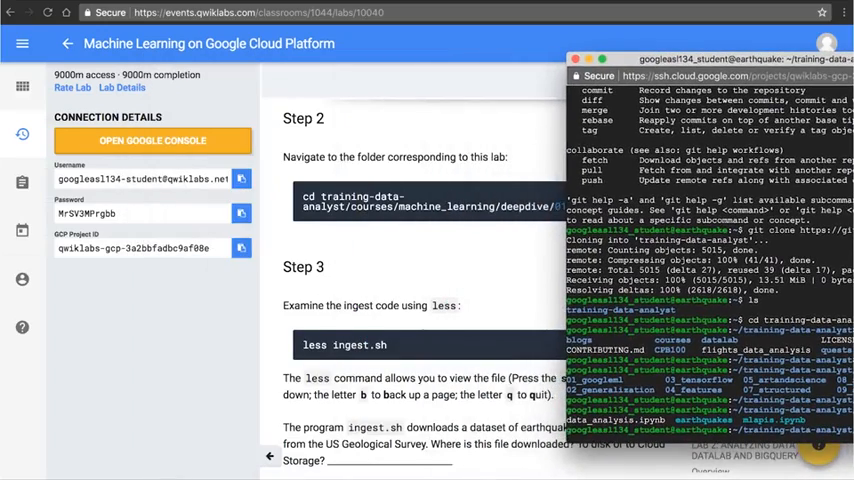
scroll(down, 3)
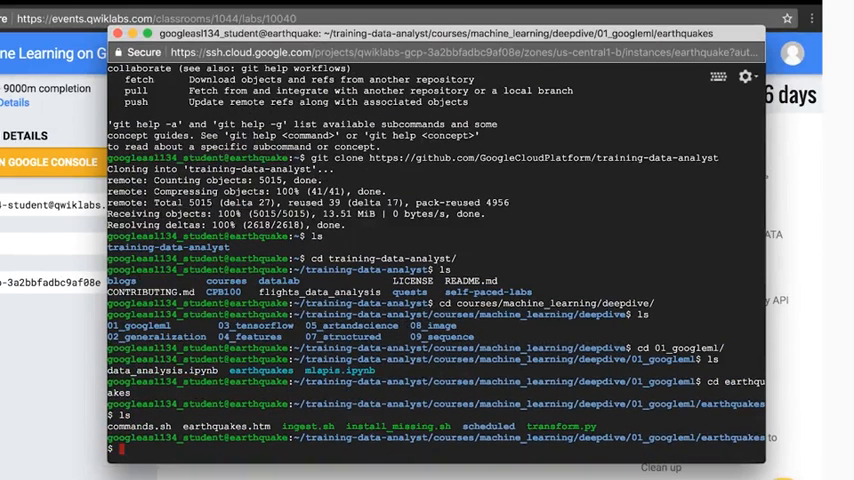
Review ingest.sh, run it to download earthquakes.csv, and show the file's first lines
text(less)
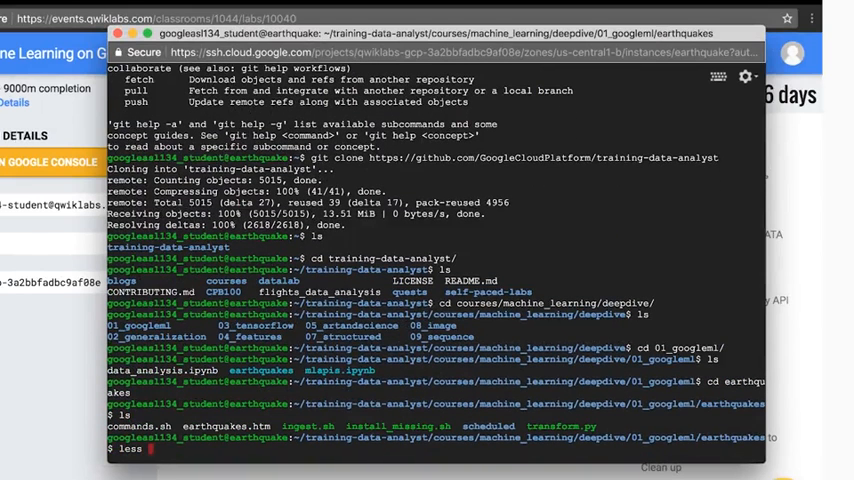
text(ingest.sh)
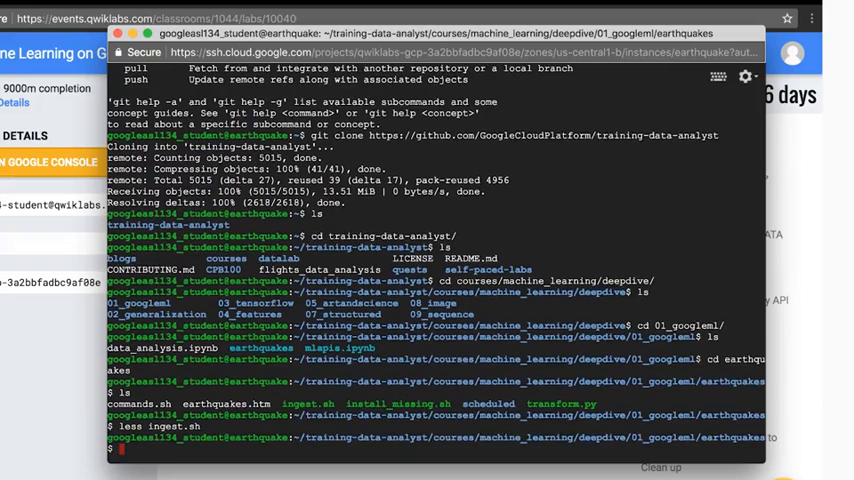
text(bash ingest.sh)
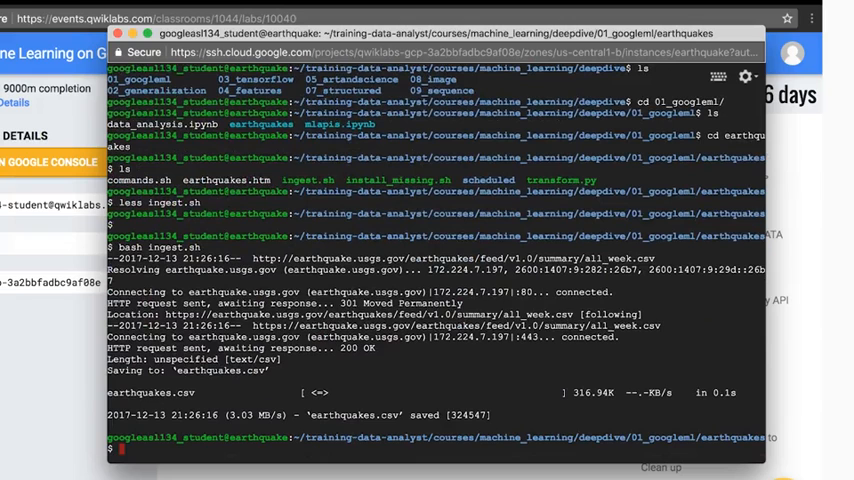
text(ls e)
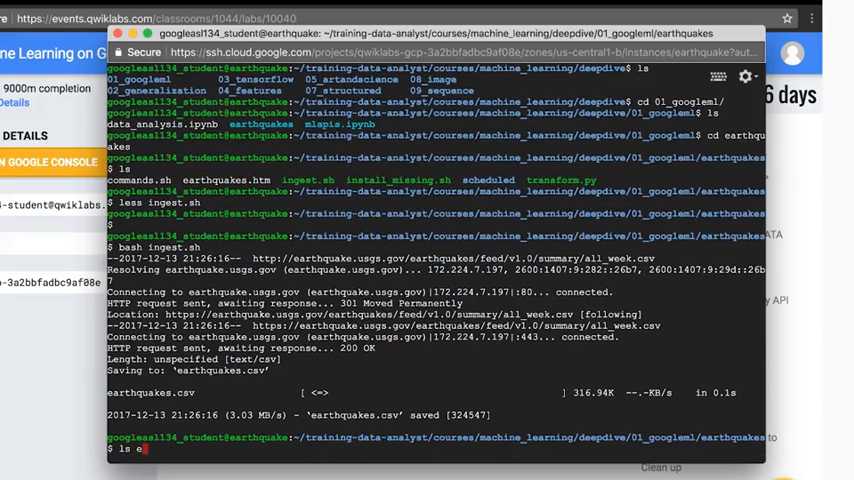
text(arthquakes.csv)
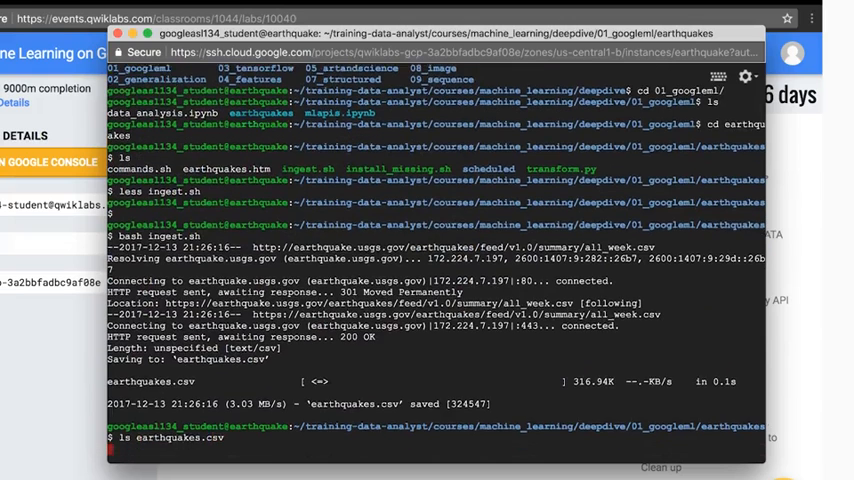
text(head)
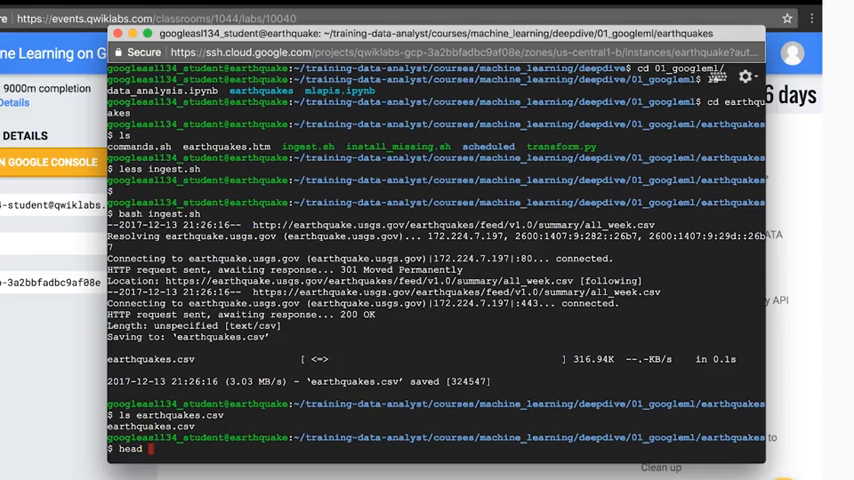
text(earthquakes.)
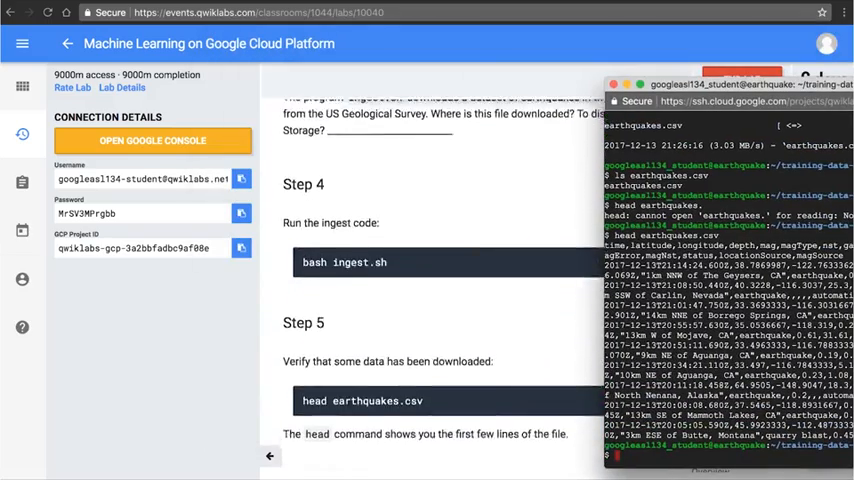
Scroll the Qwiklabs instructions to the Transform the data step
scroll(down, 3)
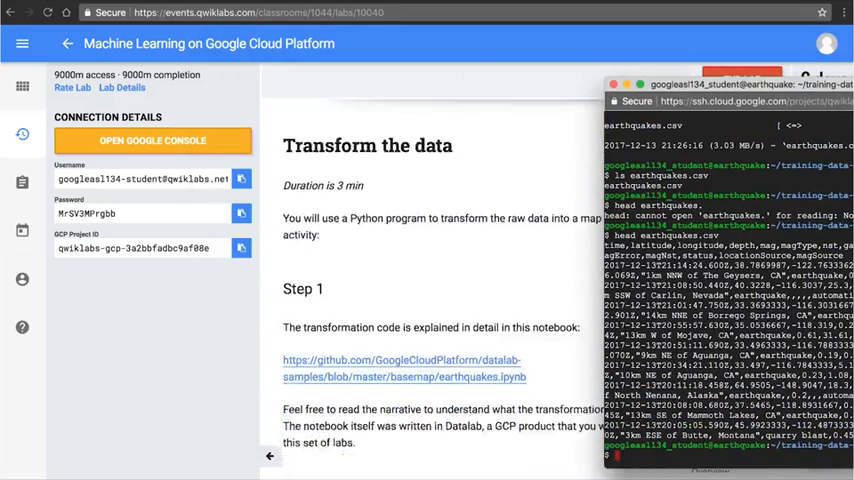
scroll(down, 3)
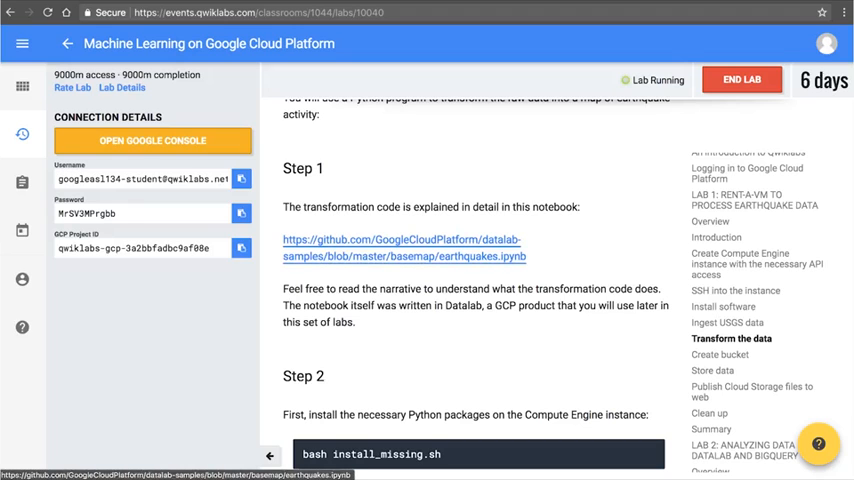
click(400, 240)
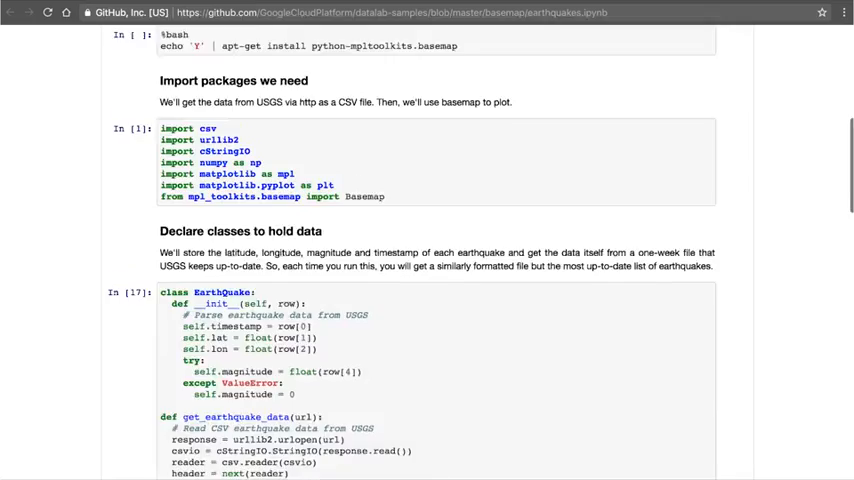
scroll(down, 3)
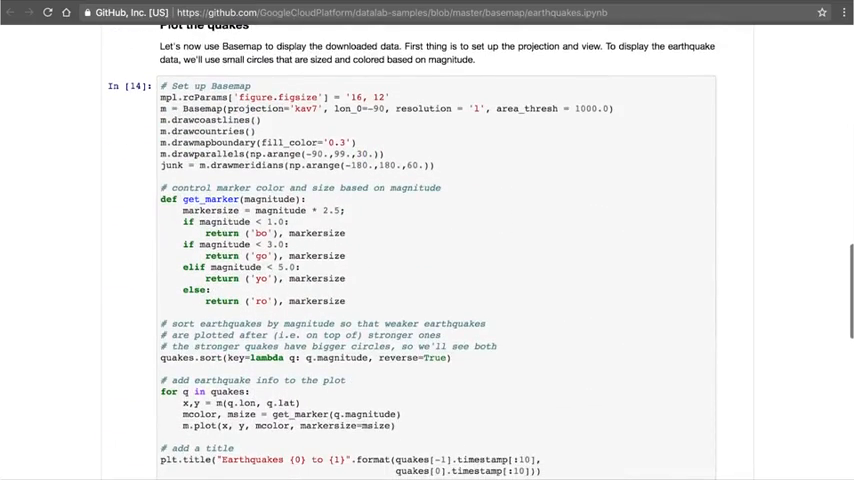
scroll(up, 3)
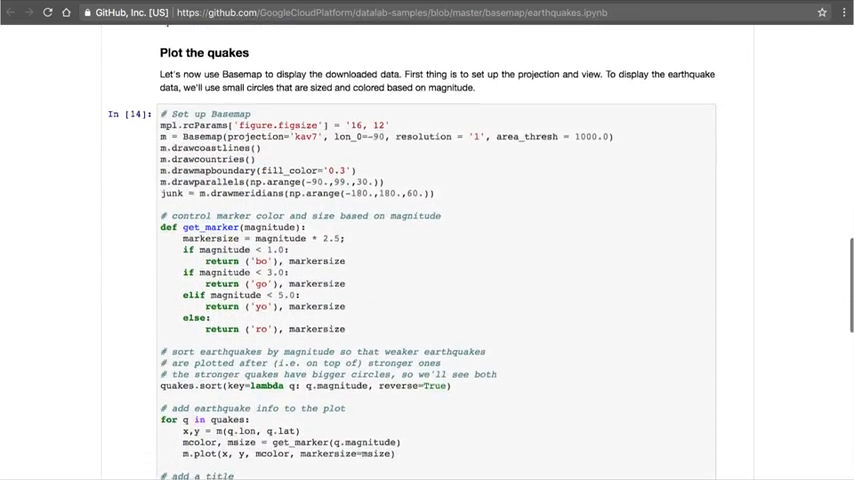
scroll(down, 3)
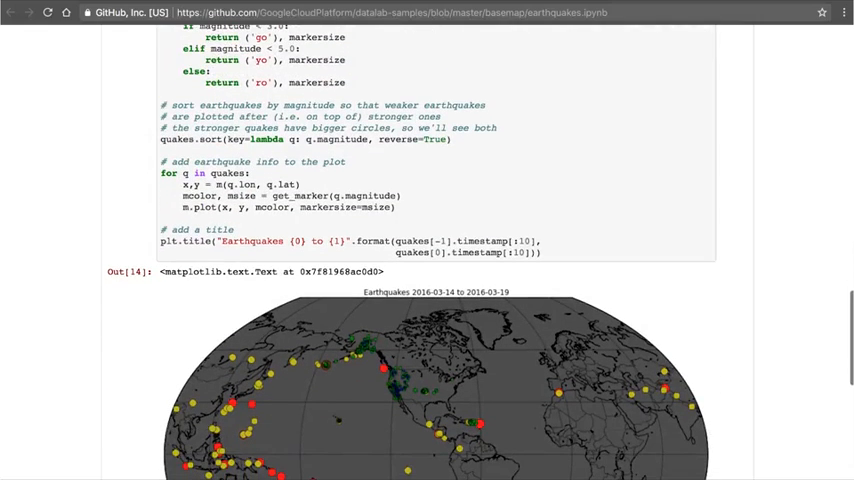
scroll(down, 3)
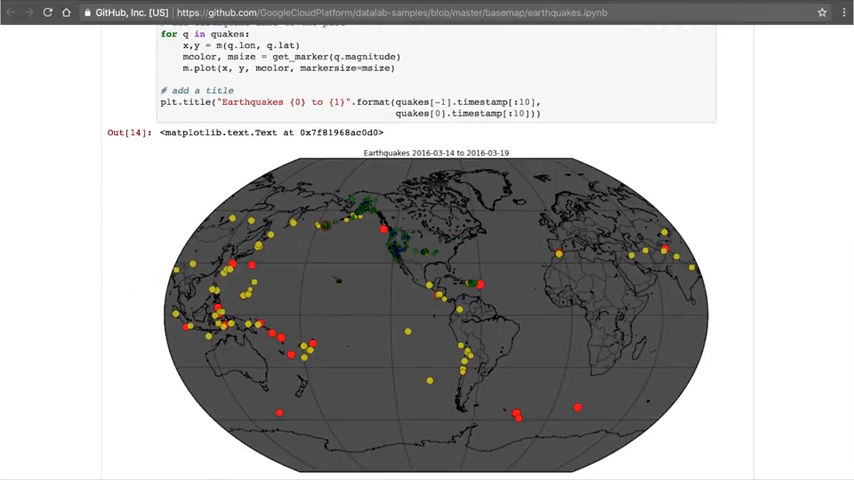
scroll(down, 3)
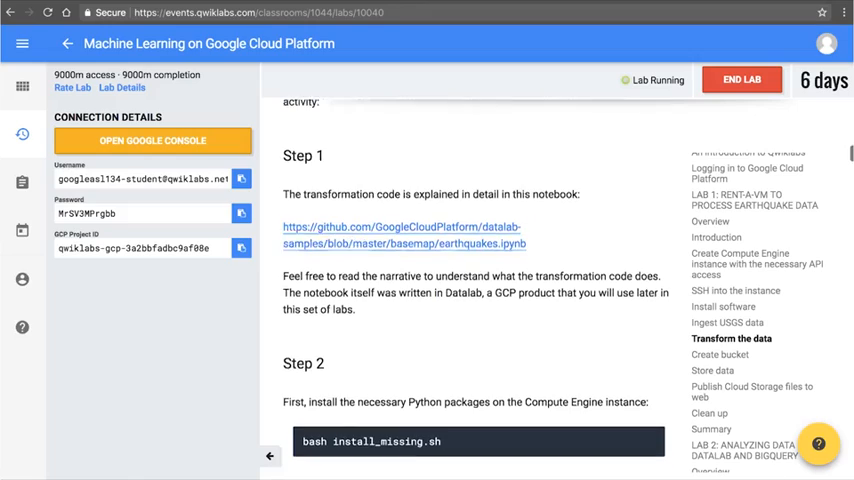
View install_missing.sh and run it to install basemap, numpy and matplotlib, answering Y
scroll(down, 3)
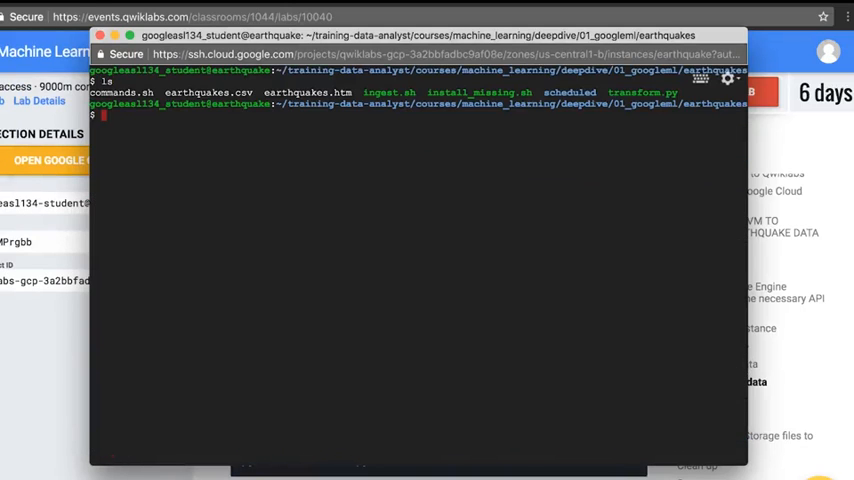
text(c)
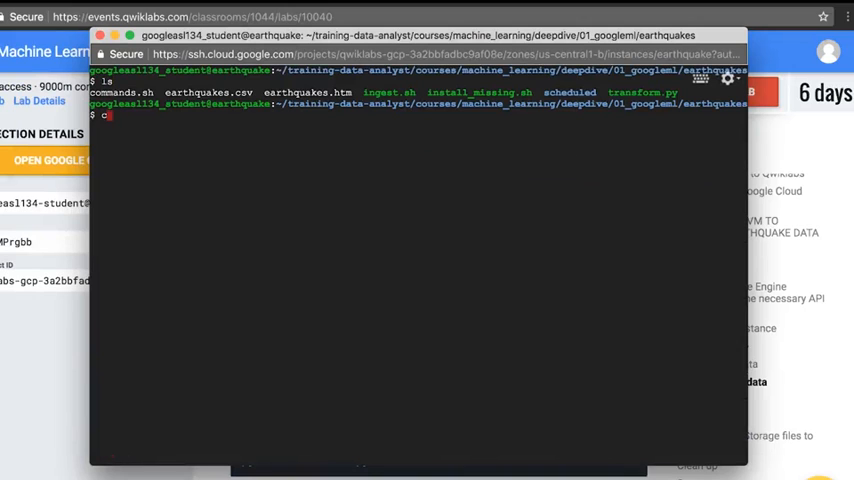
text(cat install_missing.sh)
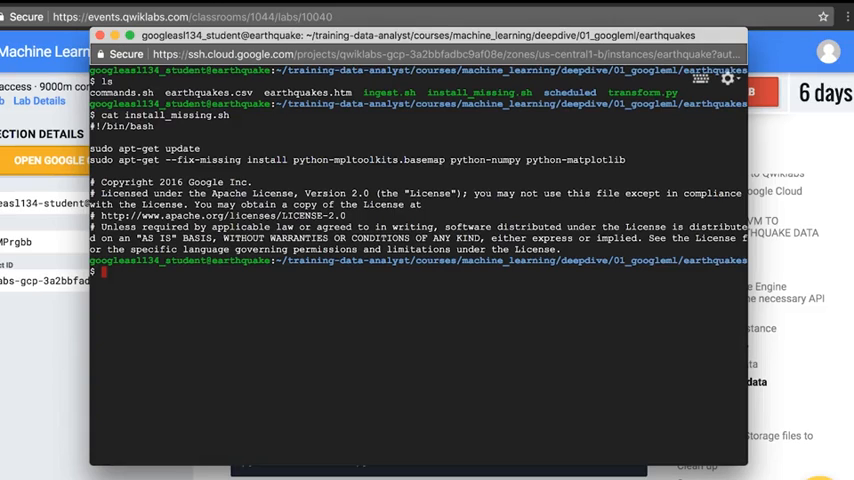
text(bash in)
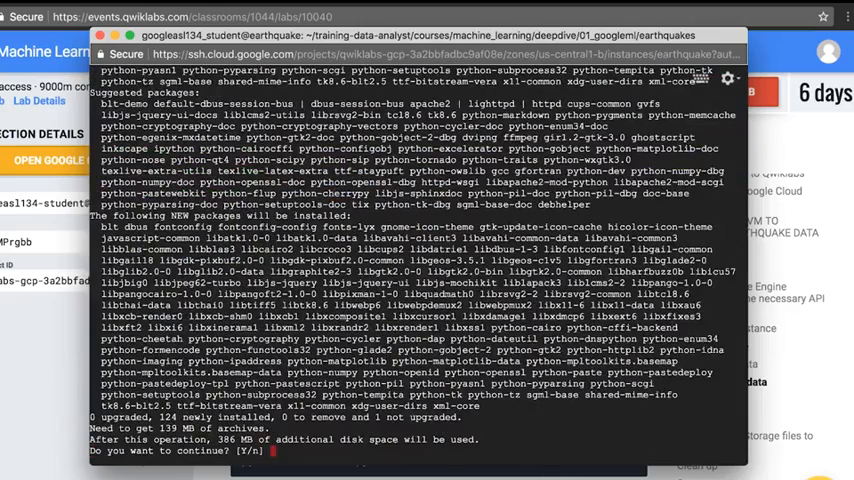
text(Y)
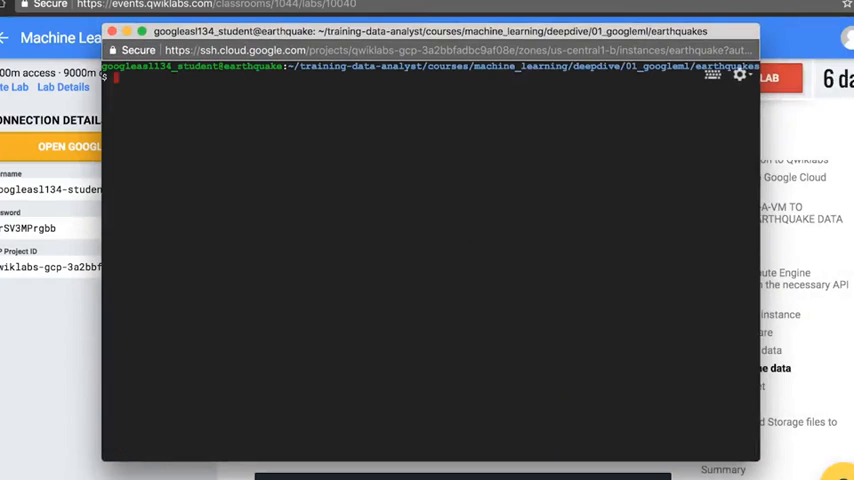
Run python transform.py and confirm earthquakes.png was created with ls -l
text(ls)
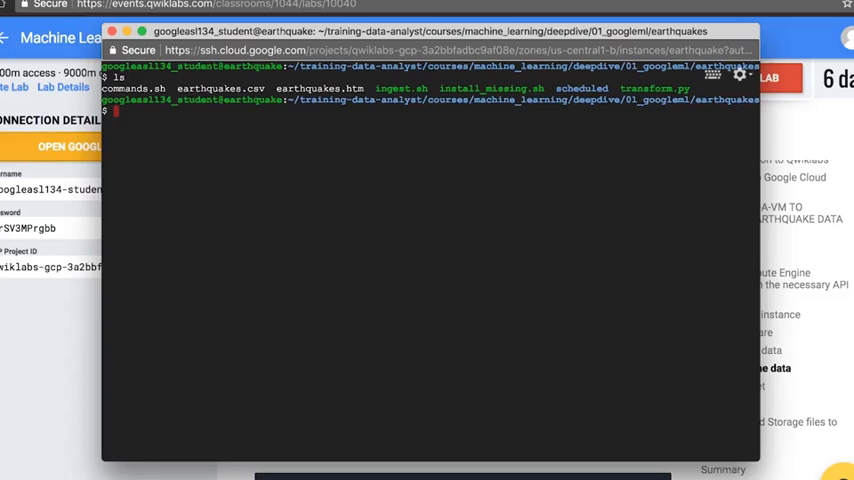
text(python transform.py)
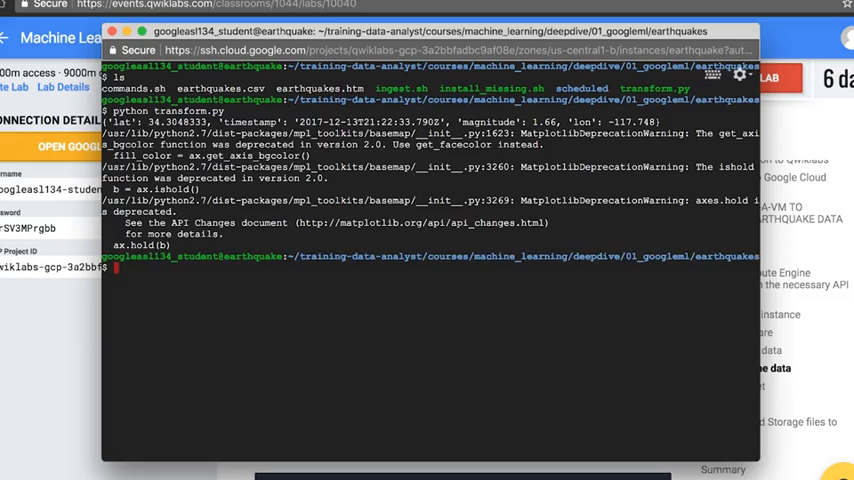
text(ls -l)
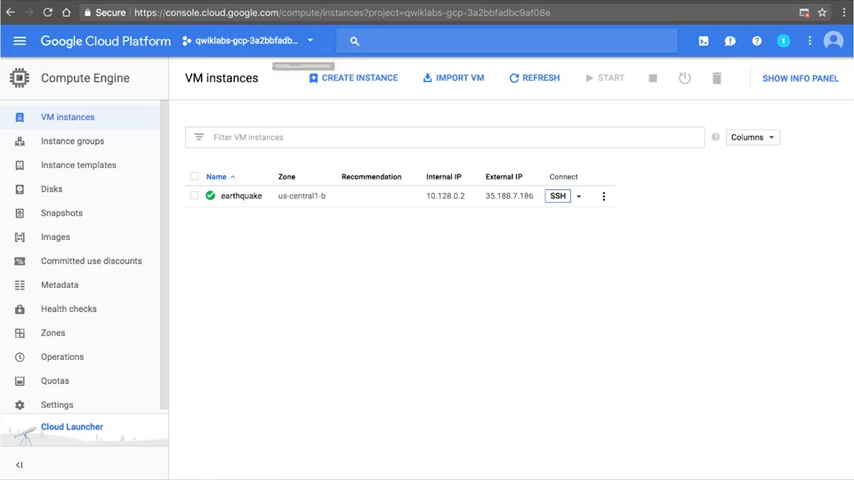
mouse_move(20, 40)
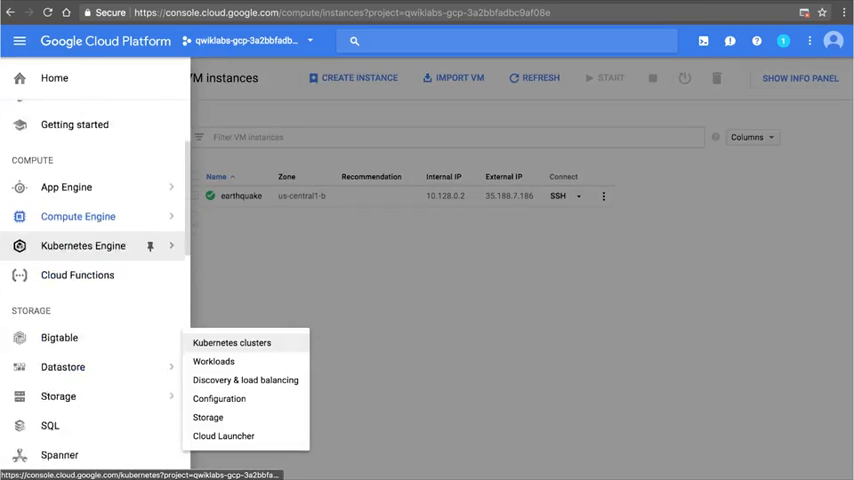
From Storage > Browser, start the Create a bucket form
click(58, 256)
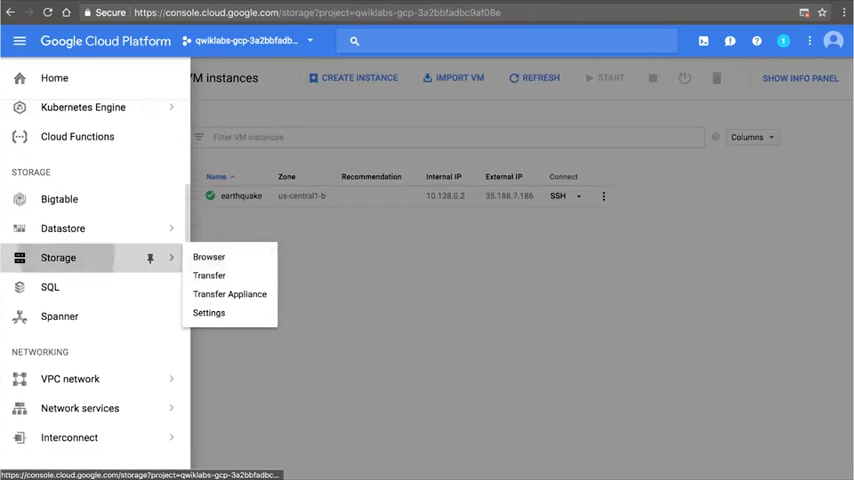
click(208, 256)
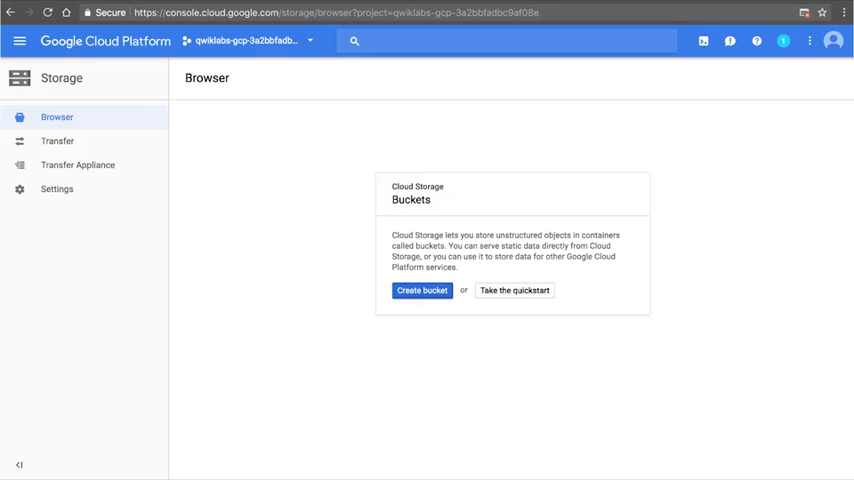
click(420, 290)
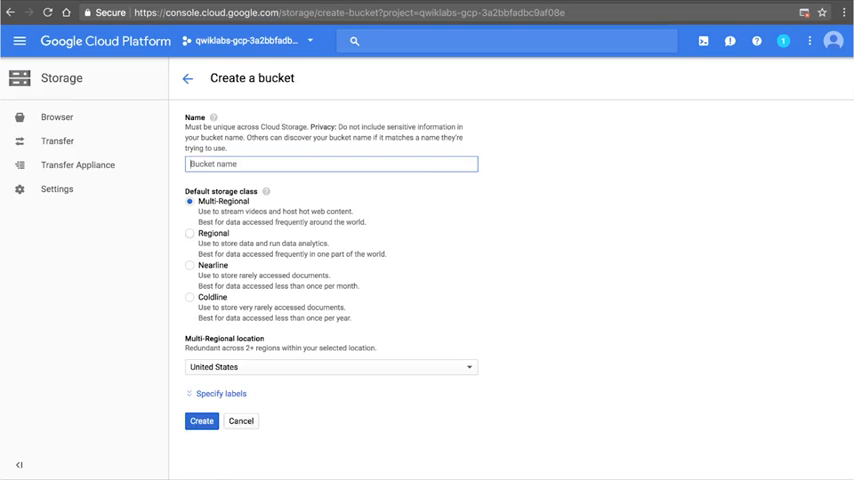
Create bucket 'qwiklabs-gcp-3a2bbfadbc9af08e' as Regional in us-central1
text(qwiklabs-gcp-3a2bbfadbc9af08e)
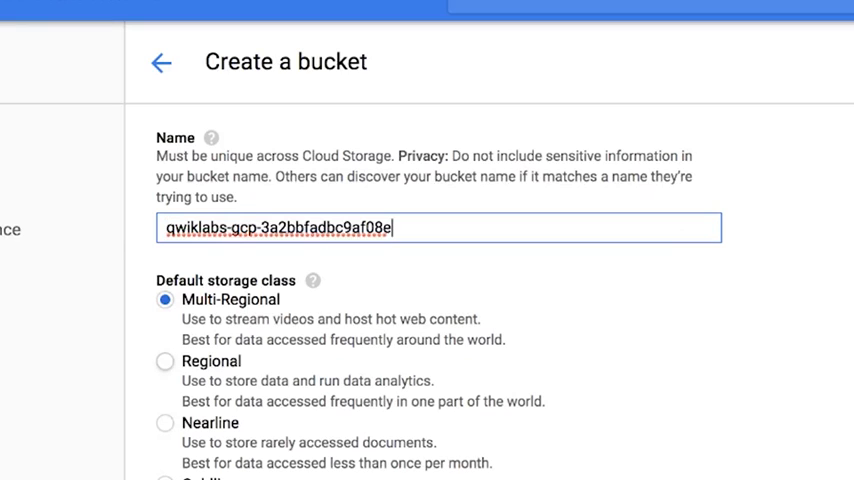
click(164, 360)
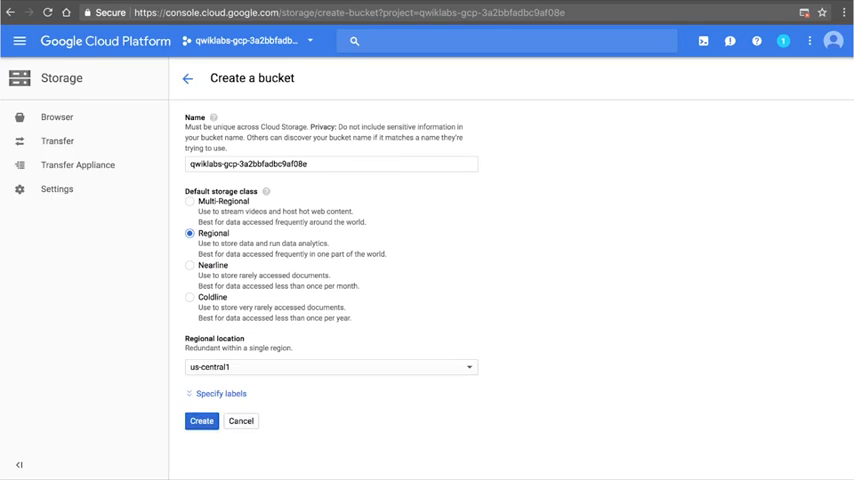
click(200, 420)
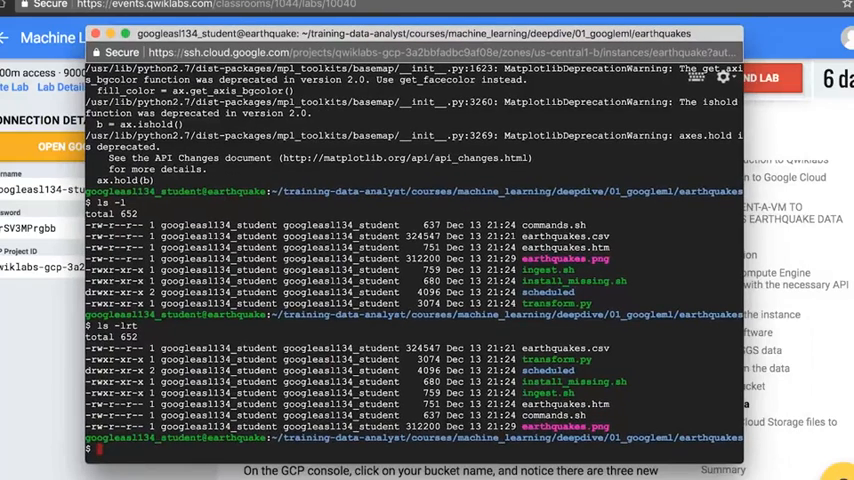
Run gsutil cp earthquakes.* gs://qwiklabs-gcp-3a2bbfadbc9af08e/earthquakes in the SSH terminal
text(gsutil cp earthquakes.* gs:)
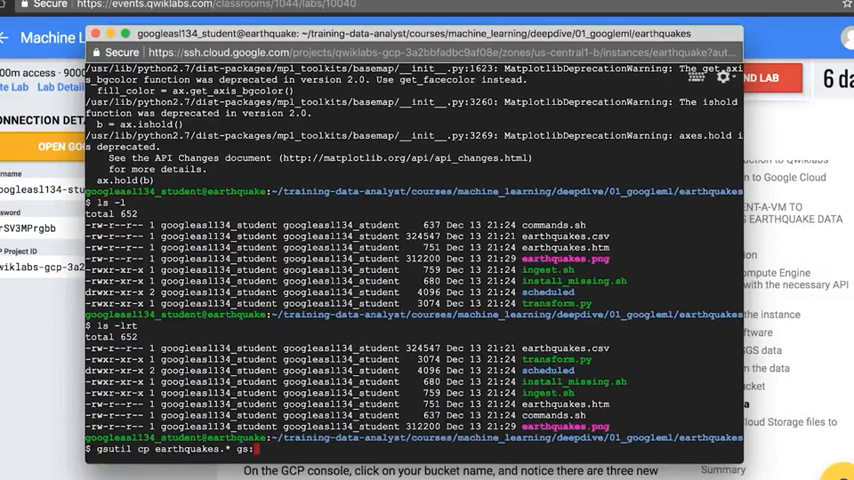
text(//)
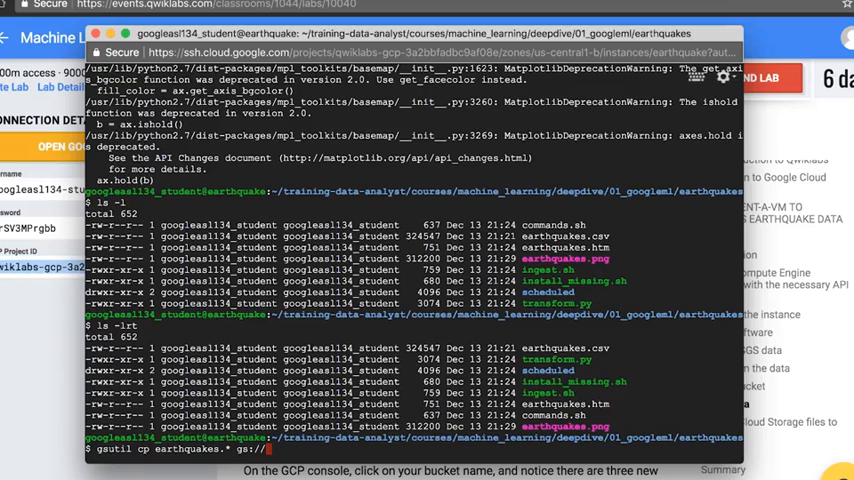
text(qwiklabs-gcp-3a2bbfadbc9af08e)
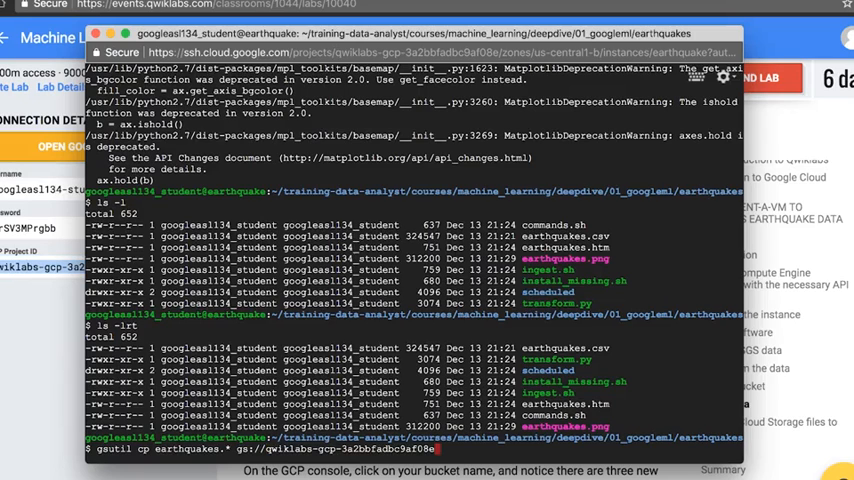
text(ear)
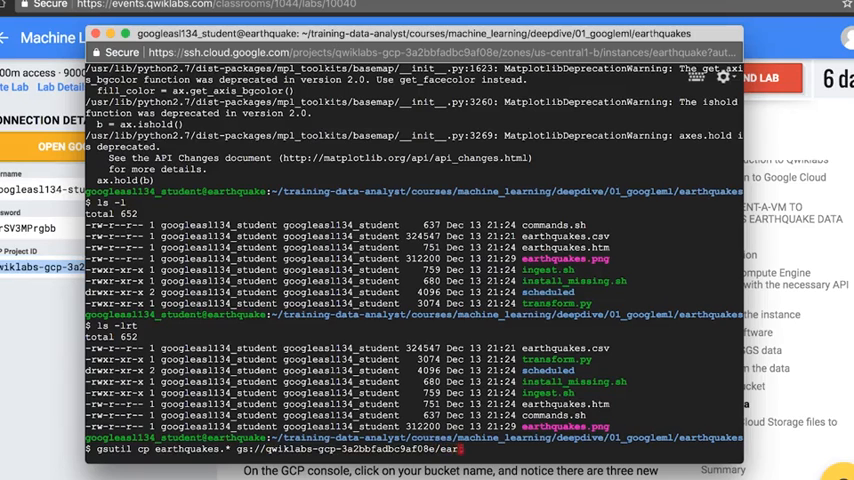
text(earthquakes)
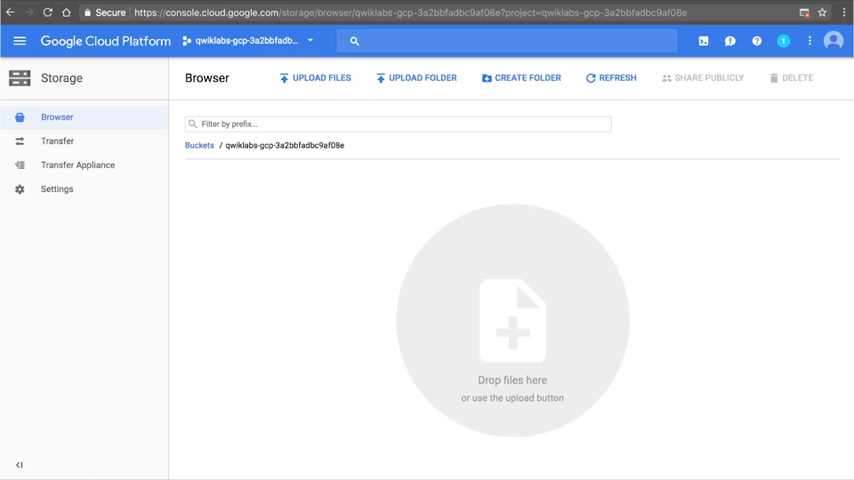
Share the bucket's earthquakes files publicly and view the earthquakes.htm quake map
click(610, 76)
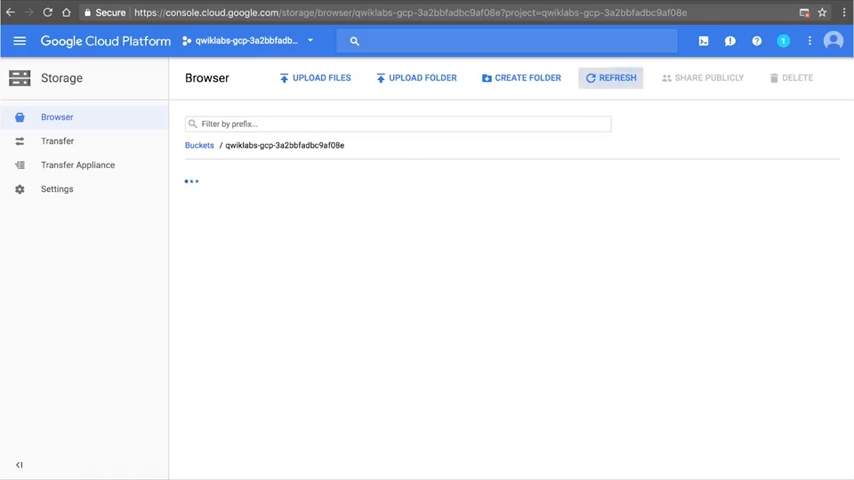
click(610, 76)
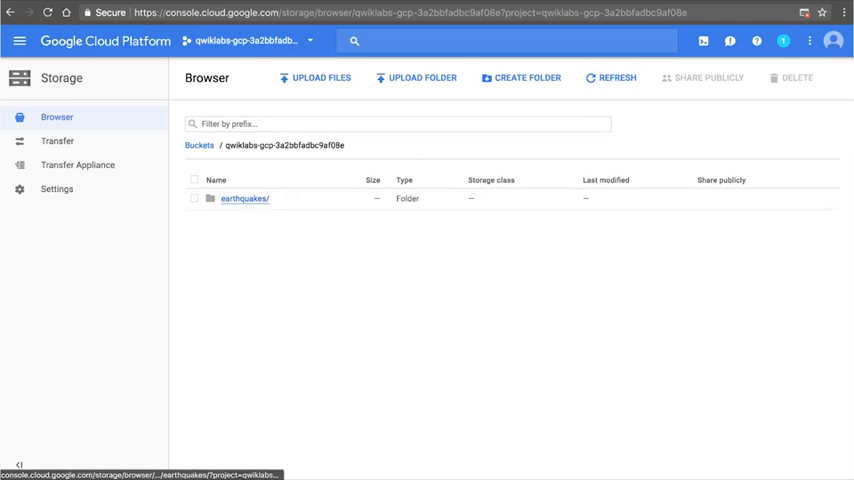
click(244, 198)
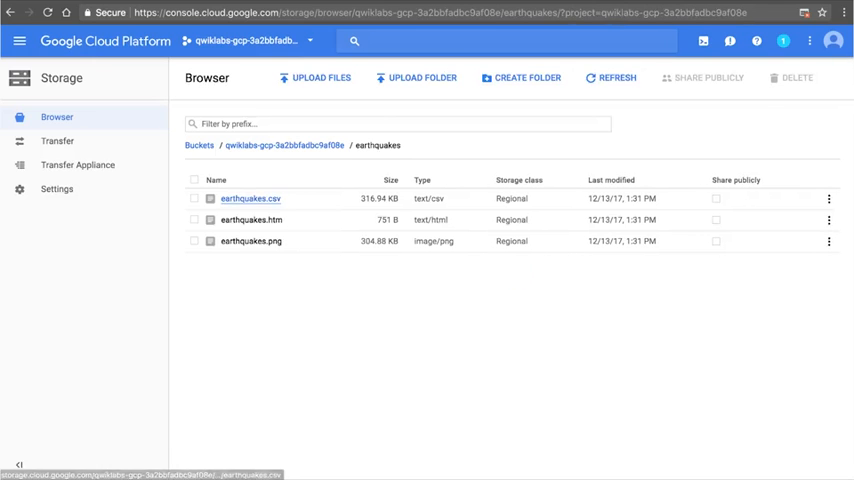
mouse_move(252, 240)
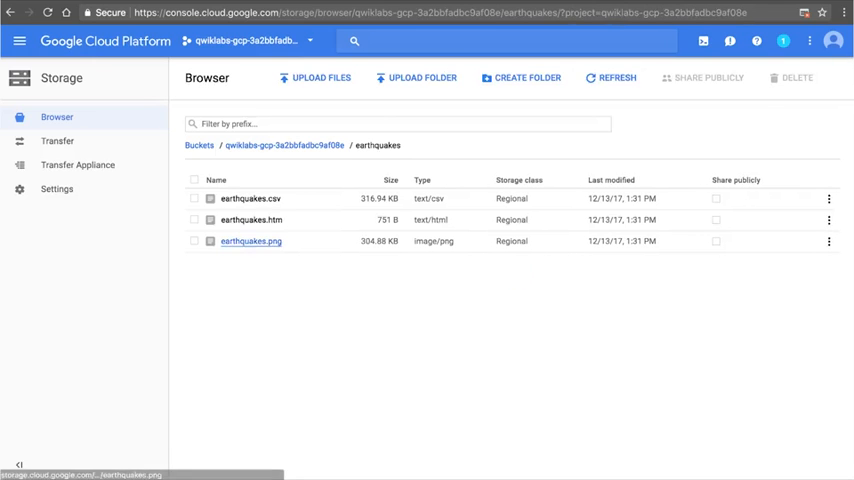
click(196, 180)
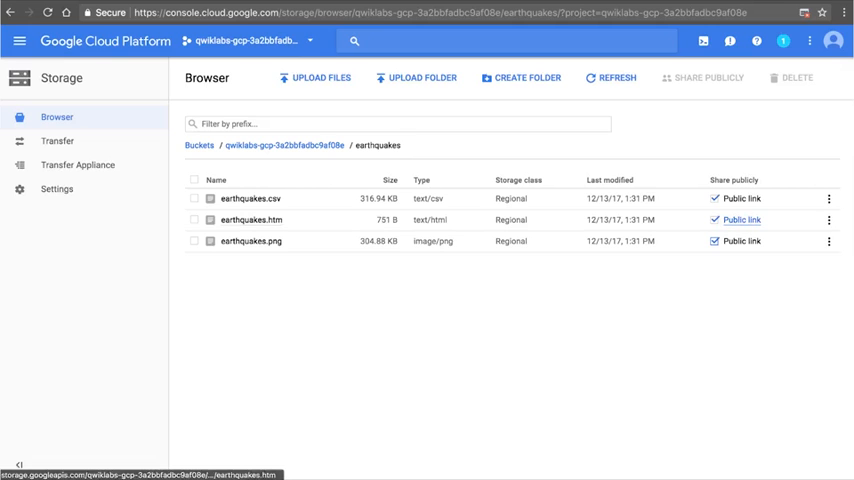
click(740, 220)
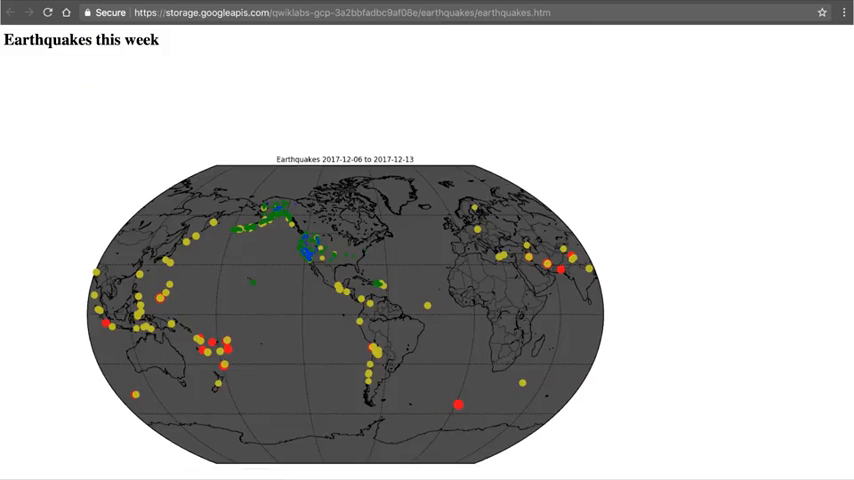